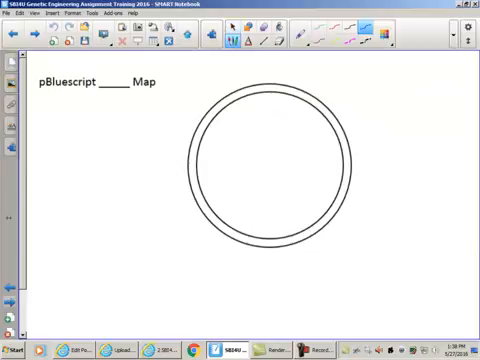
Step: Draw a direction arrow, erase stray numbers, and mark SacI and EcoO109I cut sites
{"action": "left_click_drag", "start_coordinate": [345, 135], "coordinate": [295, 90]}
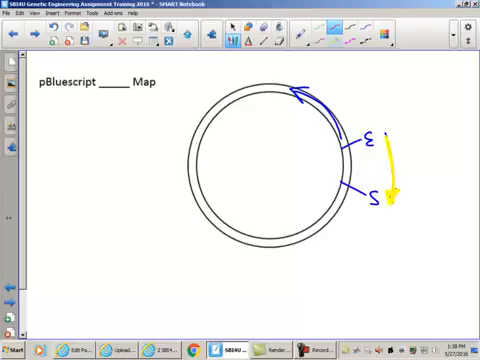
{"action": "left_click_drag", "start_coordinate": [308, 98], "coordinate": [328, 118]}
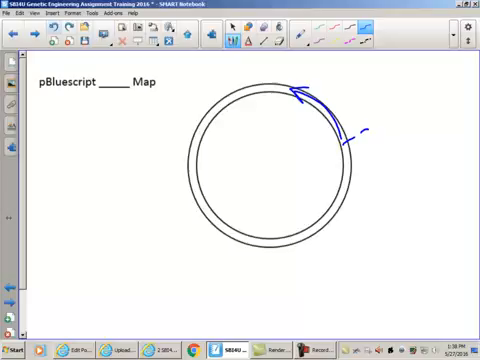
{"action": "type", "text": "SacI"}
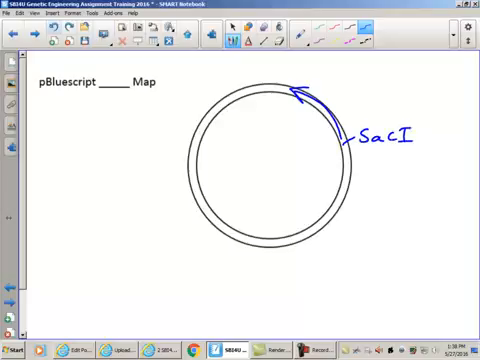
{"action": "left_click_drag", "start_coordinate": [352, 182], "coordinate": [358, 200]}
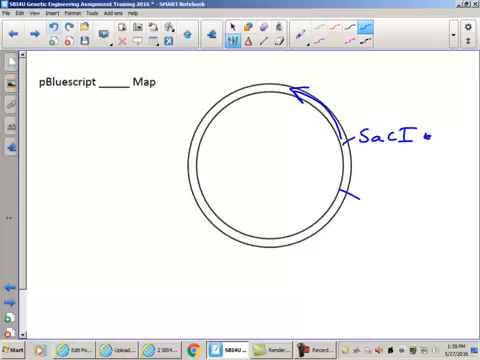
{"action": "type", "text": "EcoO"}
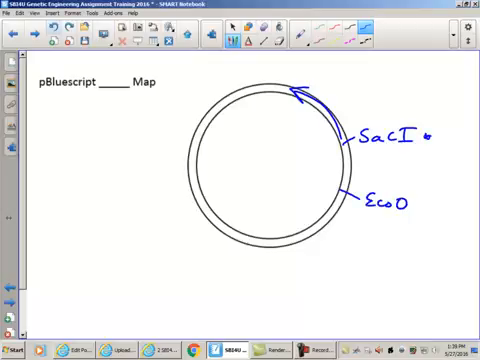
{"action": "type", "text": "109I"}
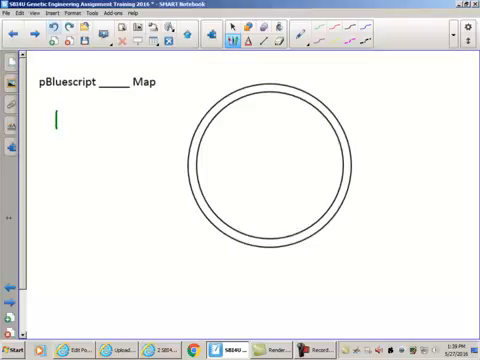
Step: Write 'KS 58061' under the map title
{"action": "type", "text": "KS 58061"}
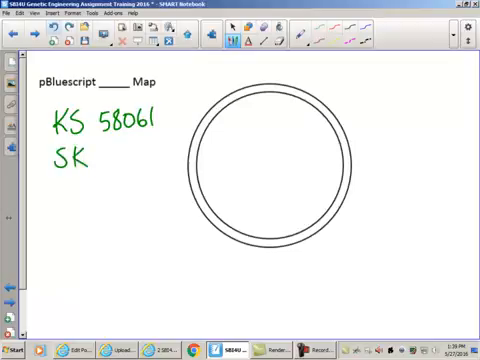
{"action": "type", "text": "580"}
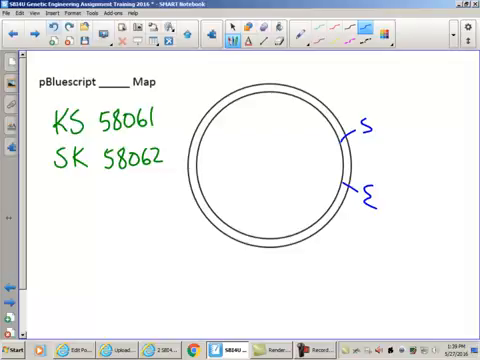
{"action": "left_click_drag", "start_coordinate": [398, 205], "coordinate": [388, 130]}
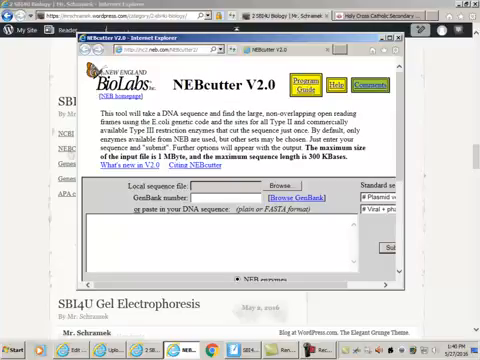
Step: Maximize the NEBcutter page and enter GenBank number 58061
{"action": "left_click", "coordinate": [388, 30]}
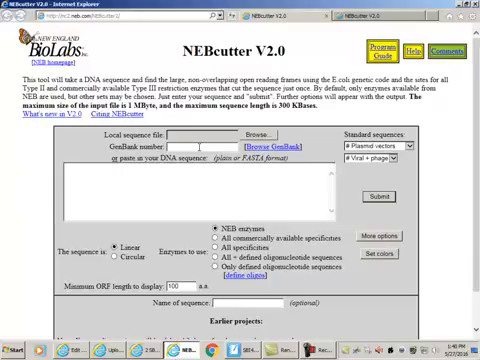
{"action": "type", "text": "5"}
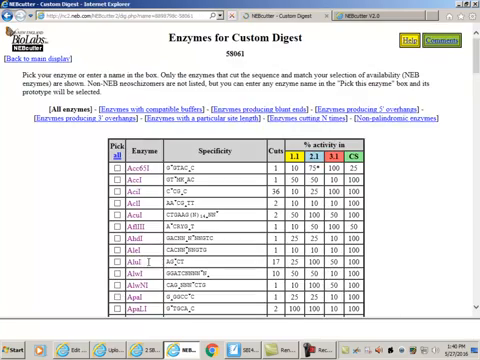
Step: Scroll the Enzymes for Custom Digest list toward EcoO109I, PvuII and SacI
{"action": "scroll", "scroll_direction": "down", "scroll_amount": 3}
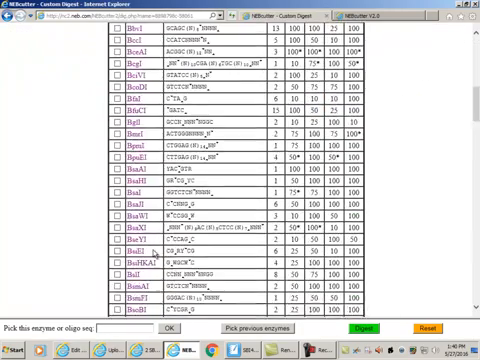
{"action": "scroll", "scroll_direction": "down", "scroll_amount": 3}
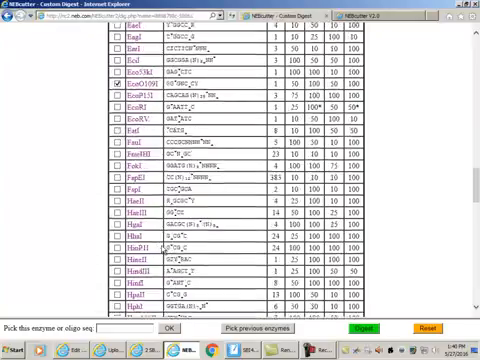
{"action": "scroll", "scroll_direction": "down", "scroll_amount": 3}
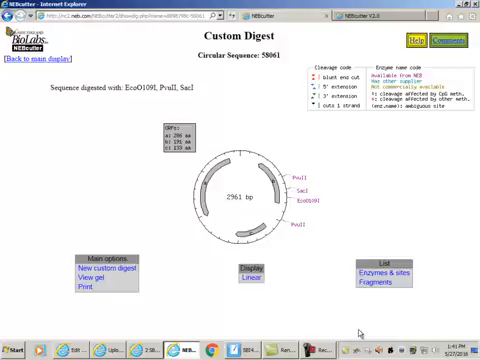
{"action": "mouse_move", "coordinate": [360, 332]}
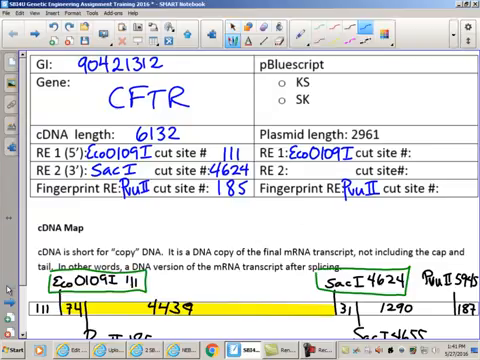
Step: Handwrite the cut-site positions beside the PvuII field, ending with 977
{"action": "type", "text": "749"}
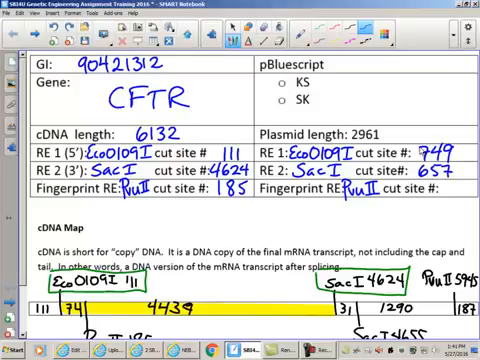
{"action": "mouse_move", "coordinate": [190, 352]}
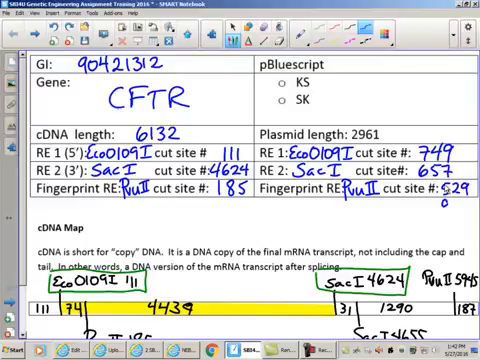
{"action": "type", "text": "977"}
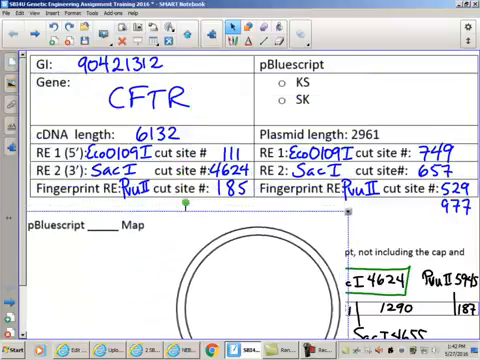
Step: Scroll down and delete the leftover cDNA map drawing
{"action": "scroll", "scroll_direction": "down", "scroll_amount": 3}
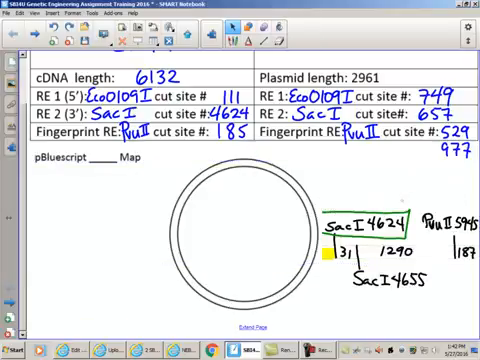
{"action": "right_click", "coordinate": [340, 230]}
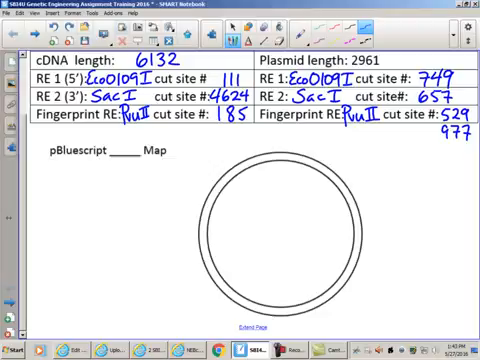
Step: Tick a cut site and label PvuII 529, EcoO109I 749 and SacI 657 around the circle
{"action": "left_click_drag", "start_coordinate": [345, 190], "coordinate": [358, 172]}
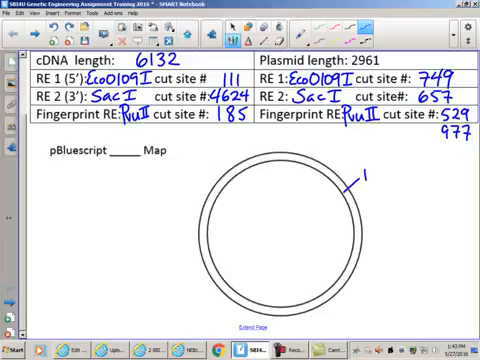
{"action": "type", "text": "Pvu II"}
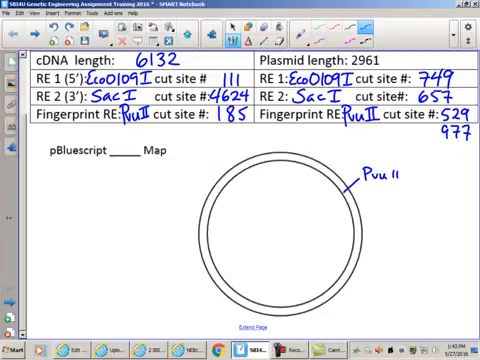
{"action": "type", "text": "5'"}
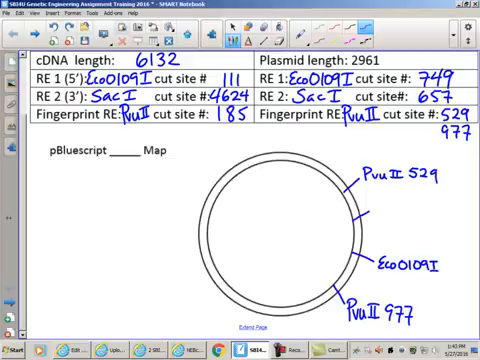
{"action": "type", "text": "740"}
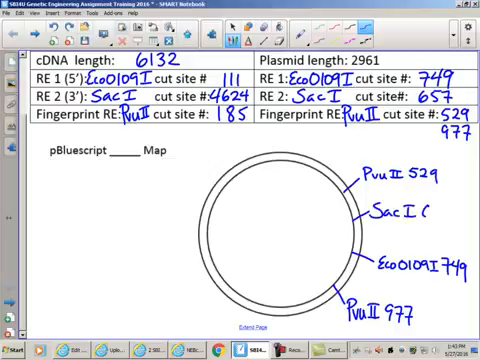
{"action": "type", "text": "657"}
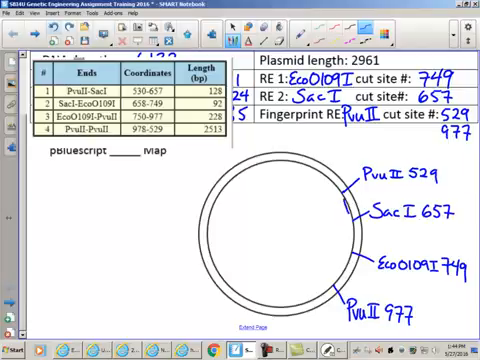
Step: Write the fragment length 128 between cut sites on the circle
{"action": "type", "text": "28"}
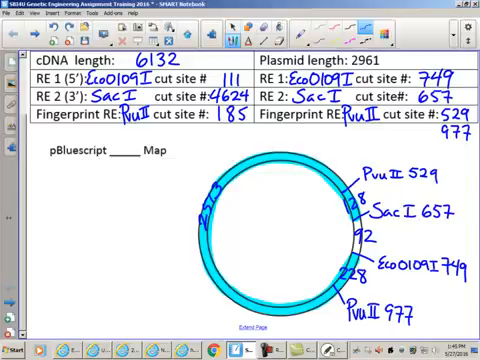
Step: Write KS in the title blank so it reads 'pBluescript KS Map'
{"action": "type", "text": "KS"}
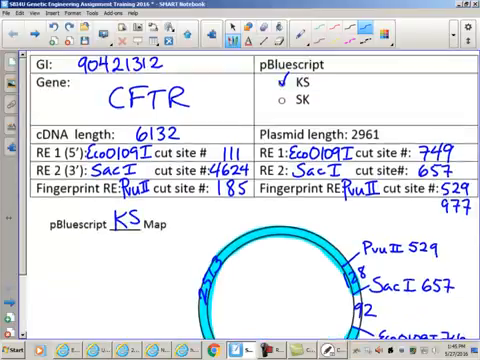
{"action": "scroll", "scroll_direction": "down", "scroll_amount": 3}
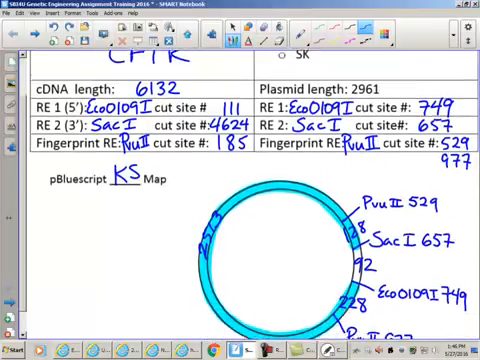
Step: Draw a red arrow pointing to the 977 label
{"action": "scroll", "scroll_direction": "down", "scroll_amount": 3}
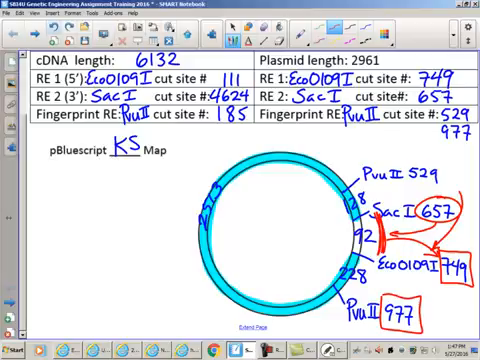
{"action": "left_click_drag", "start_coordinate": [452, 287], "coordinate": [418, 320]}
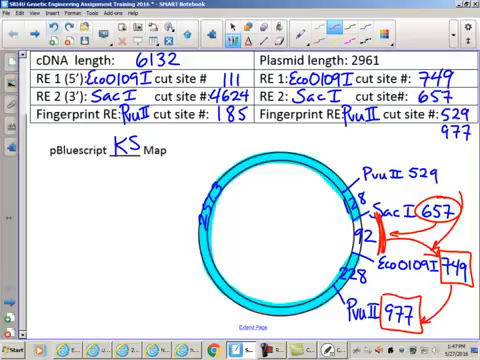